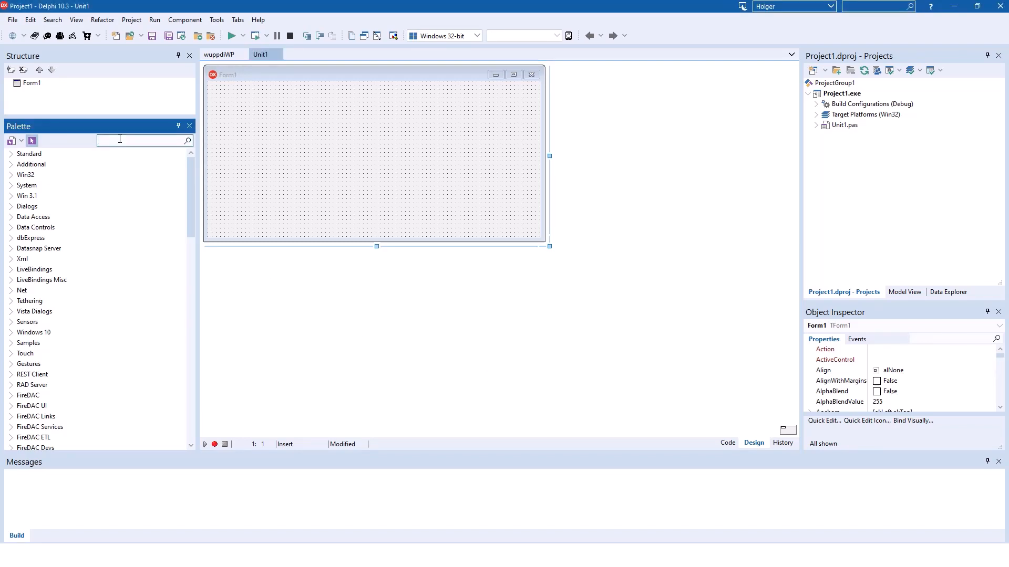
Find TAdvWebBrowser by searching 'tadvweb' and drop it onto Form1
text(tadvweb)
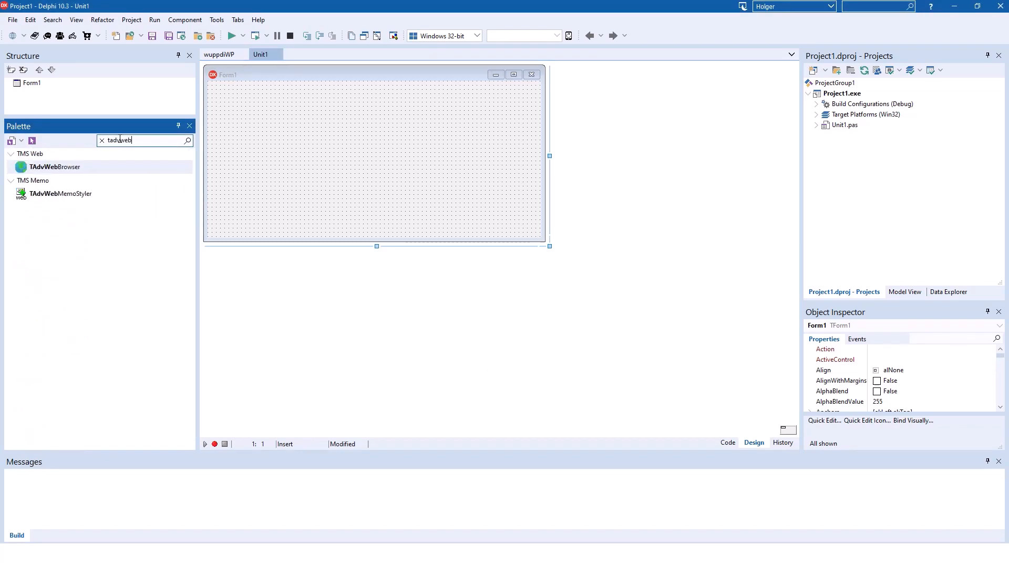
double_click(54, 167)
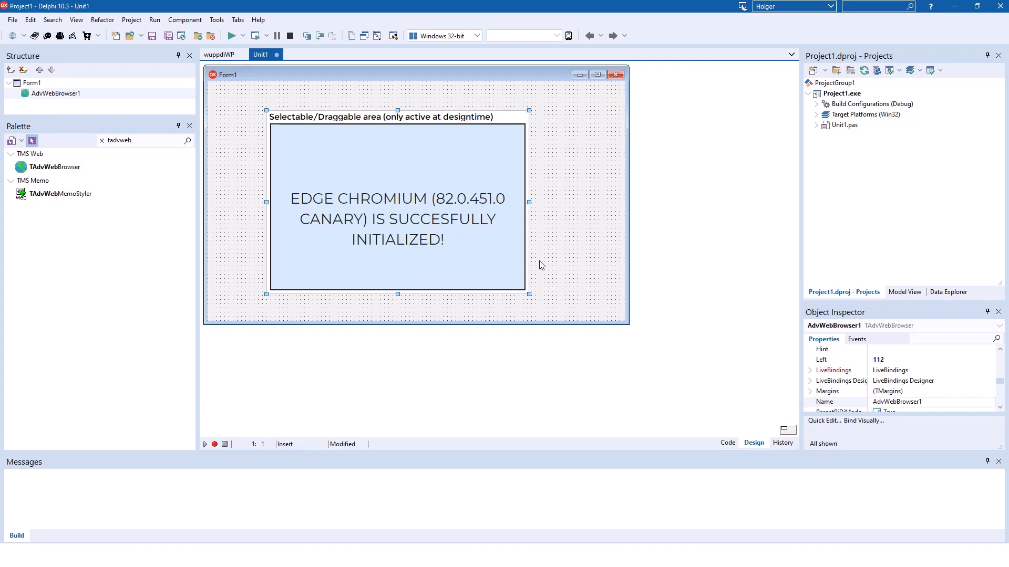
mouse_move(529, 261)
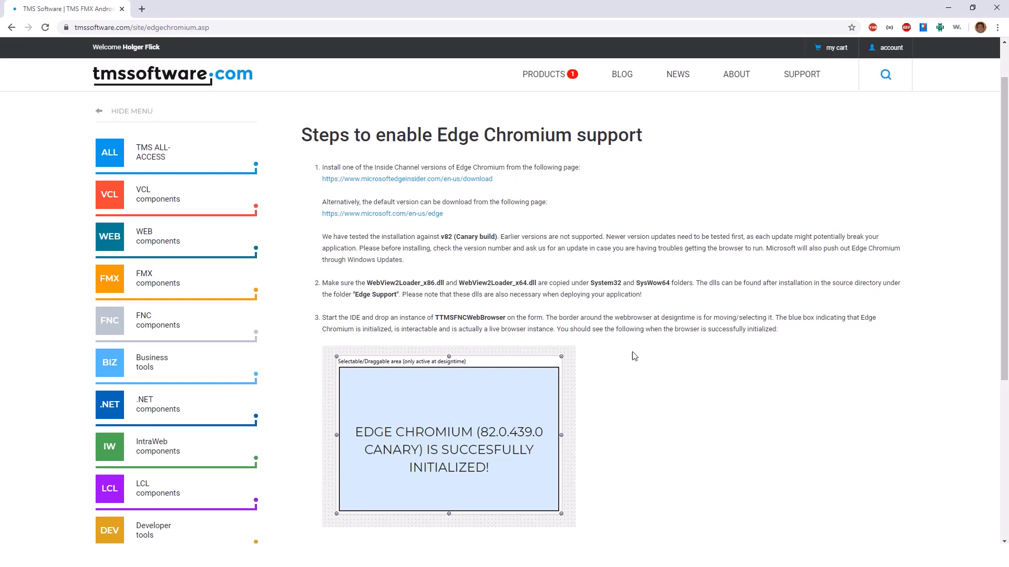
mouse_move(434, 191)
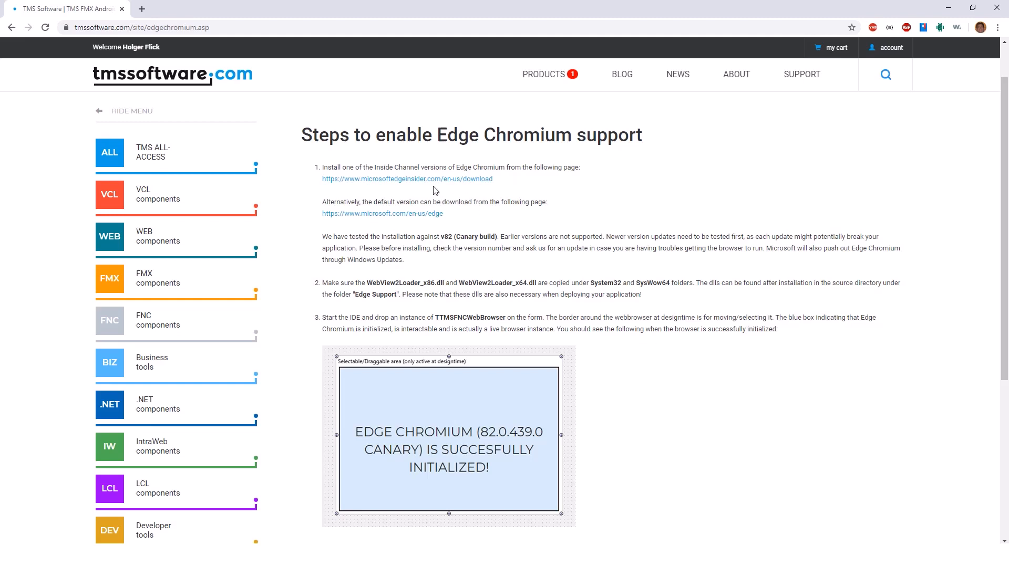
mouse_move(766, 251)
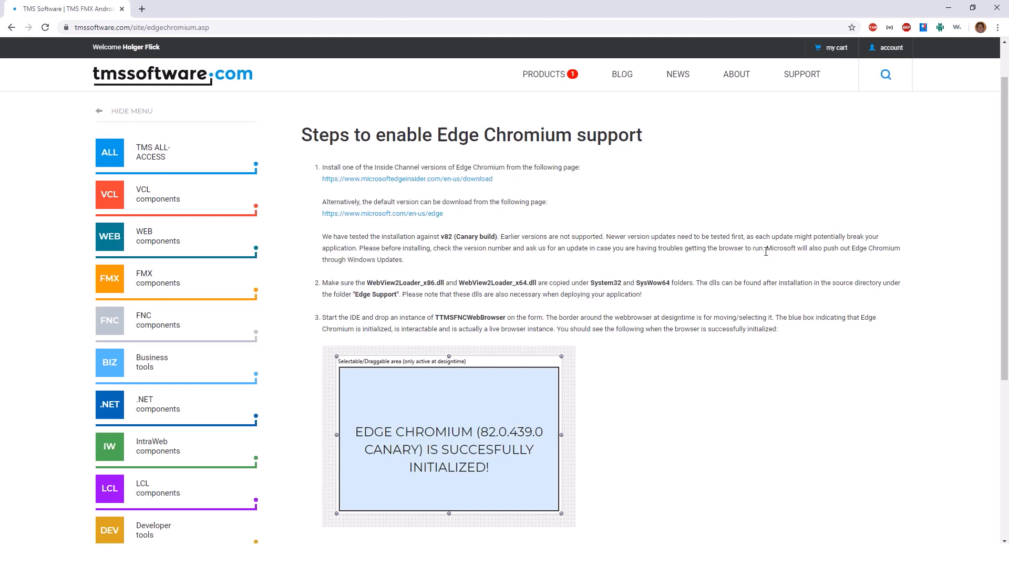
mouse_move(770, 344)
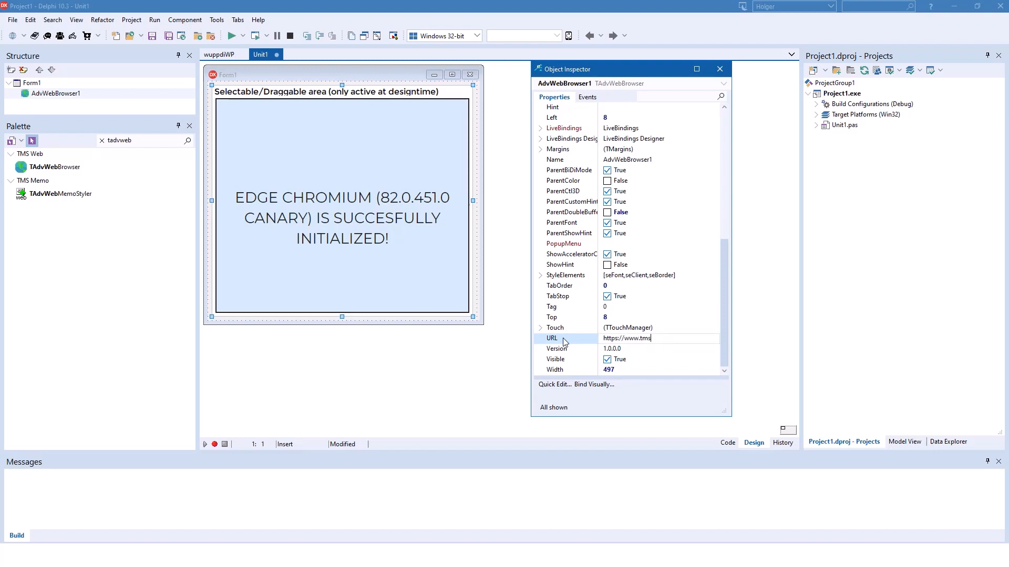
text(software.com)
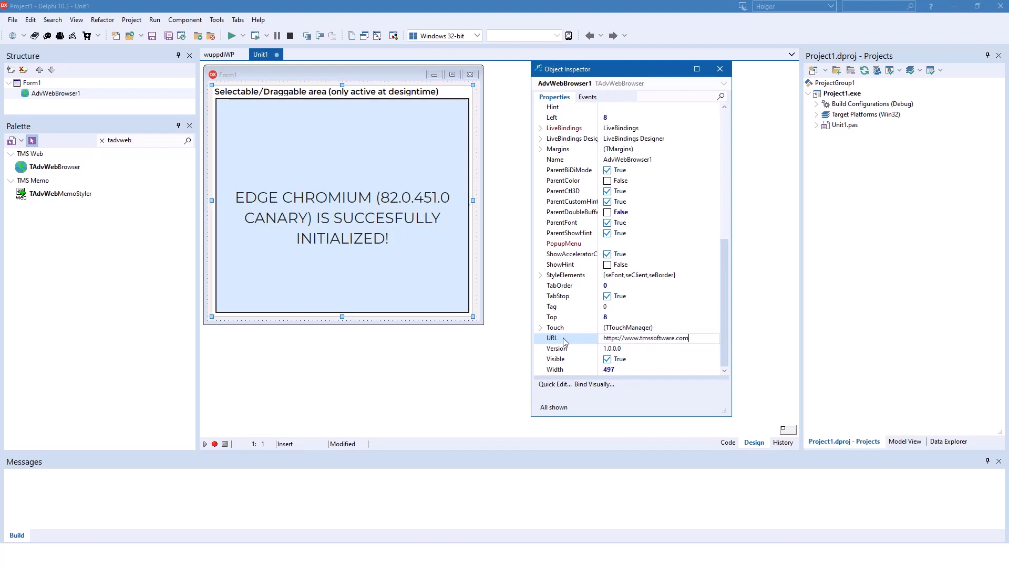
click(646, 338)
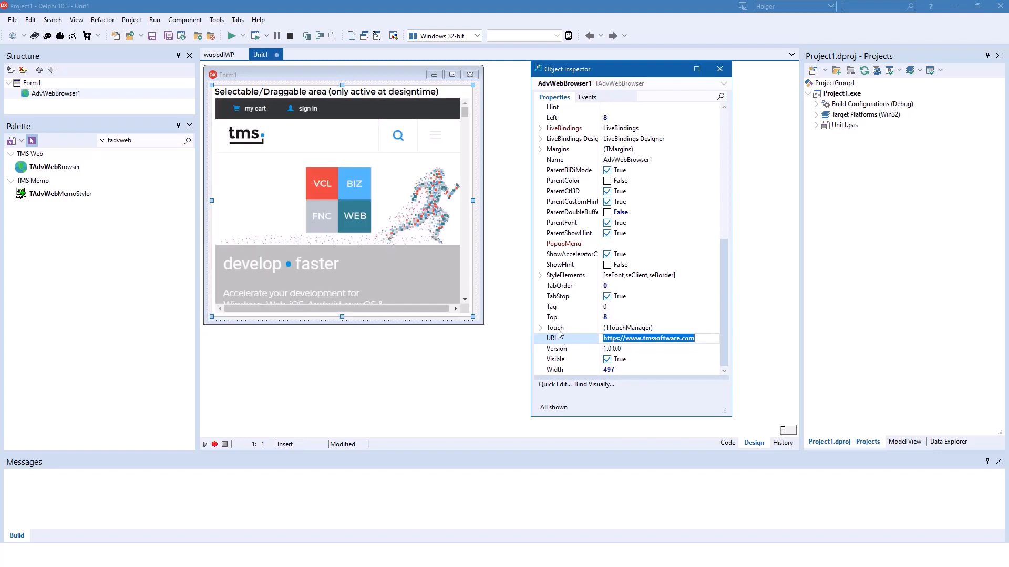
mouse_move(458, 283)
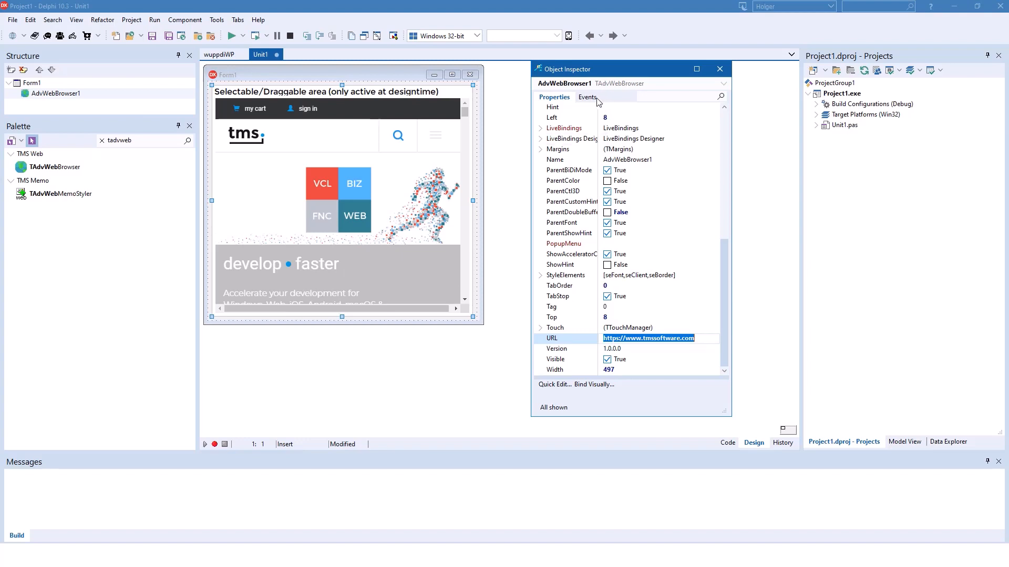
Create Form1's OnCreate handler and start writing AdvWebBrowser1.Load inside FormCreate
click(585, 96)
text(AdvWebBrowser1.)
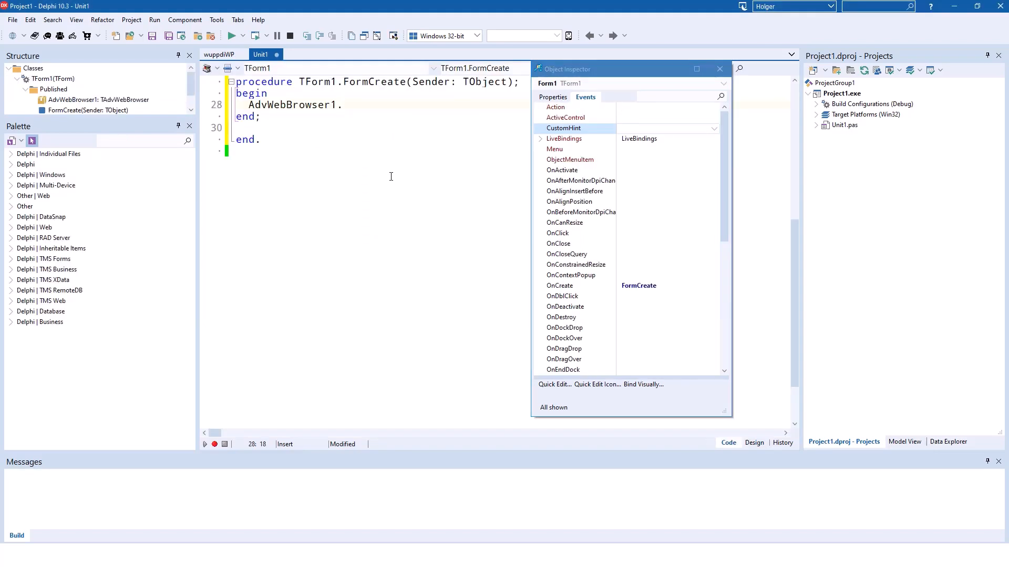
text(Load)
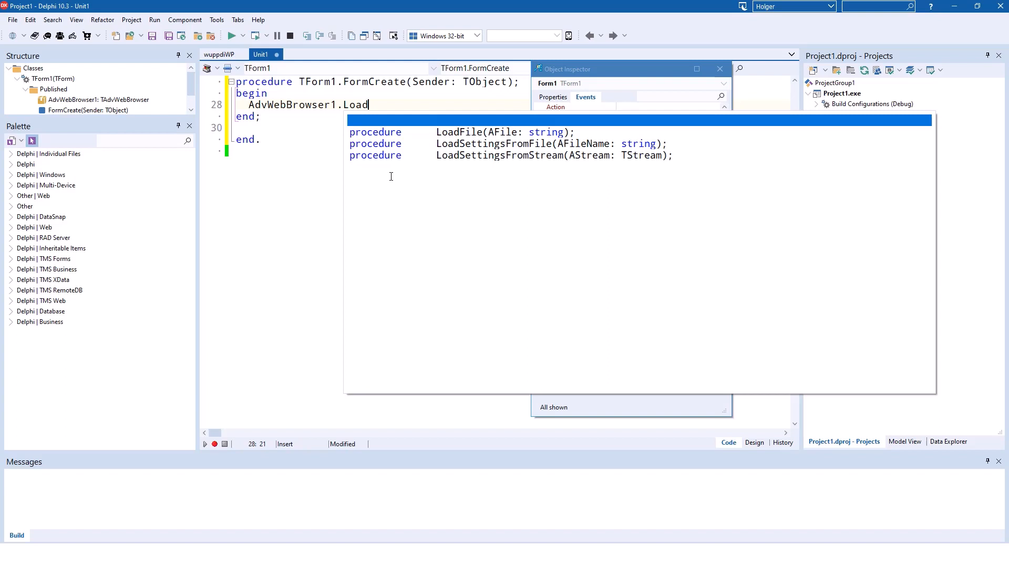